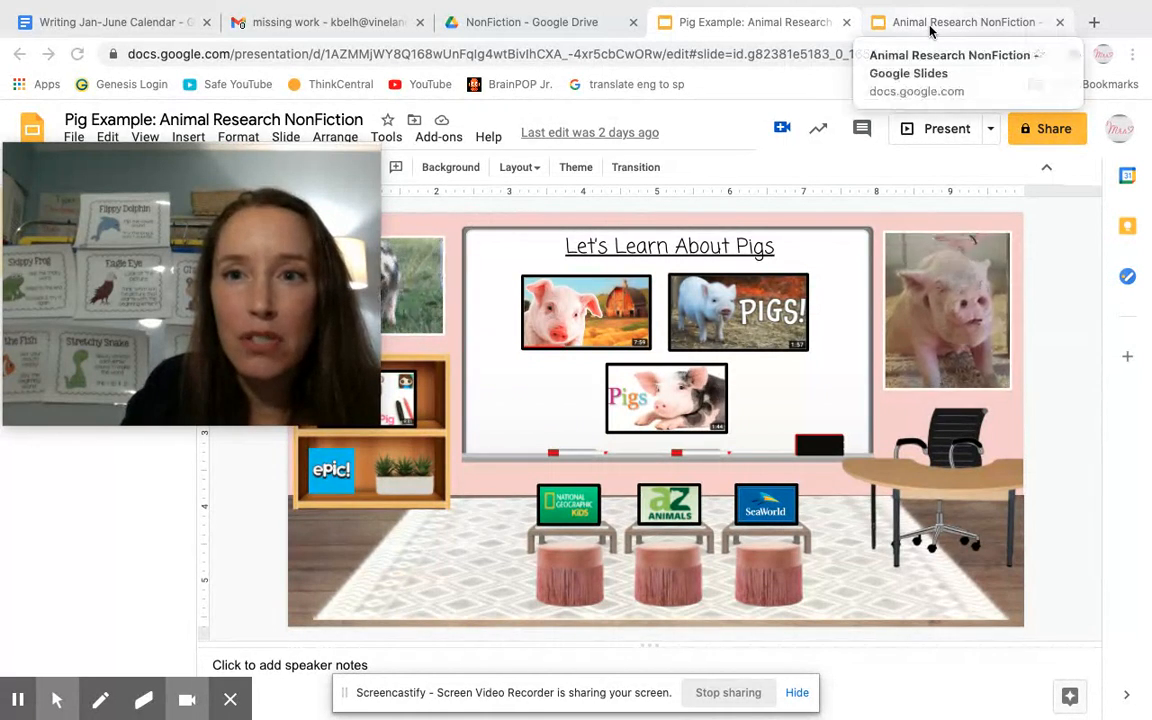
# Step: Switch to the Animal Research NonFiction deck and select slide 5, the sharks research room
pyautogui.click(963, 22)
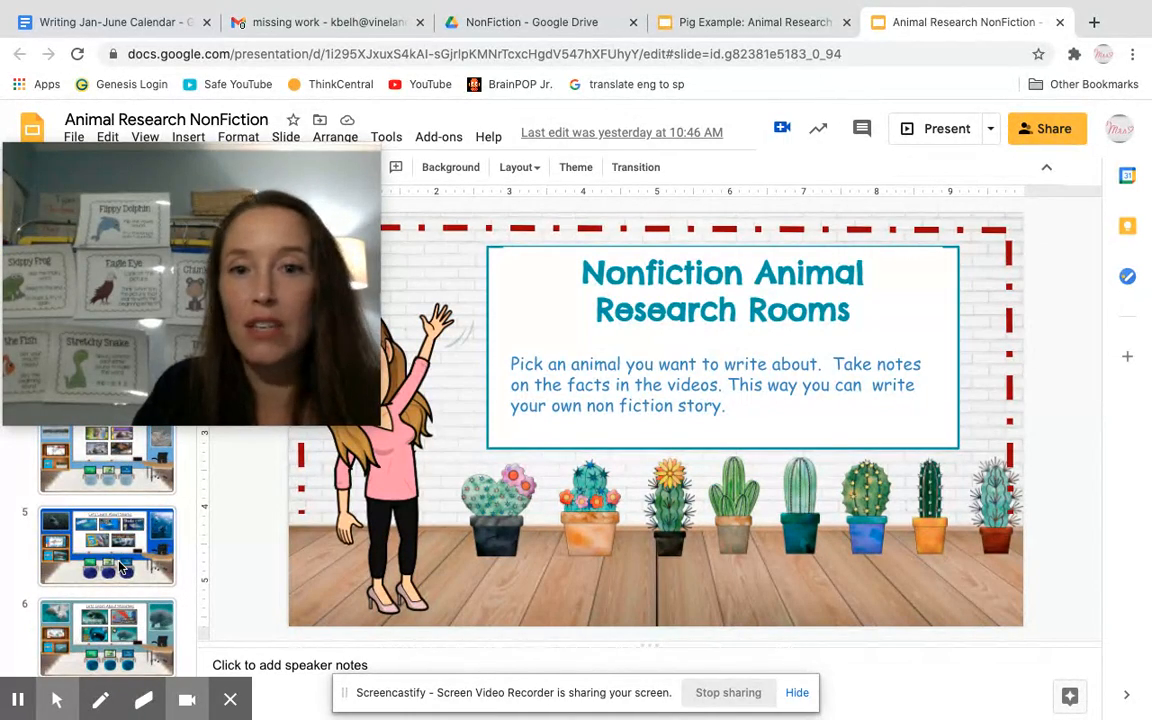
pyautogui.click(106, 545)
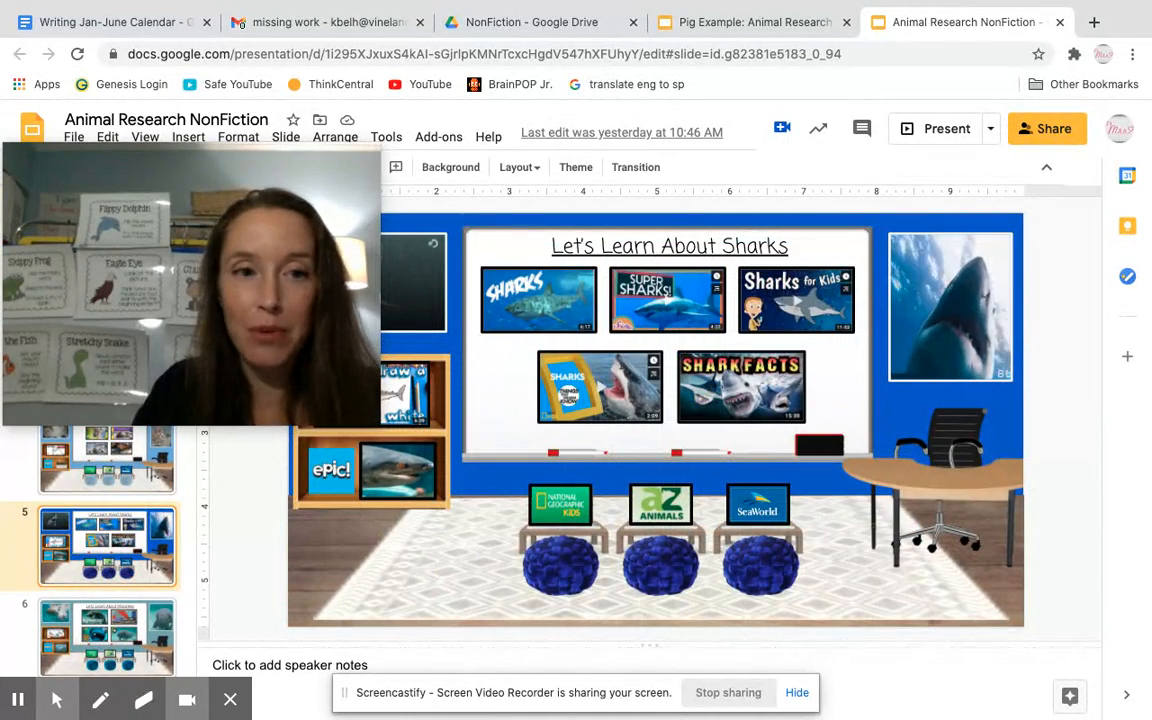